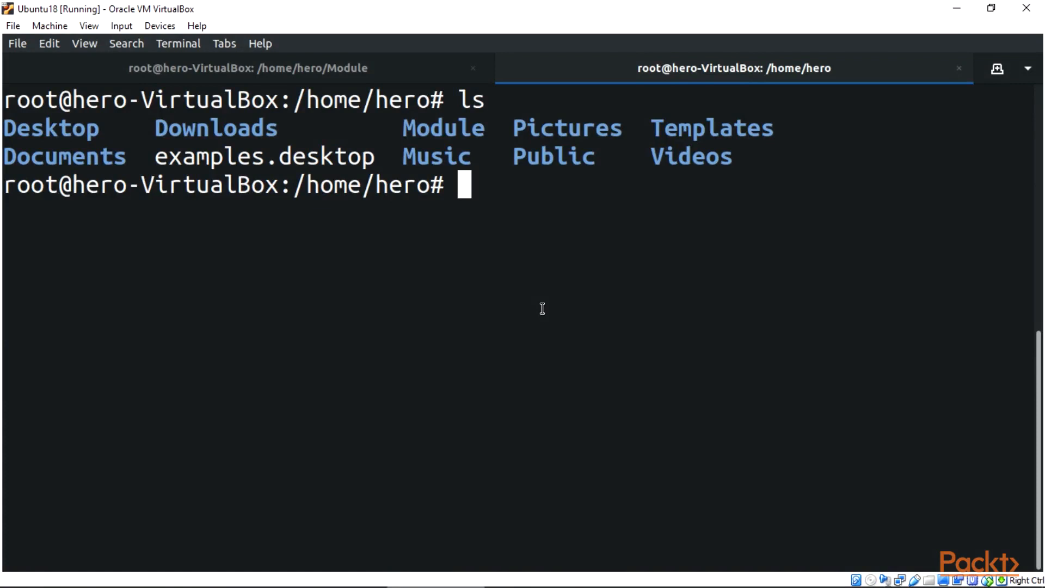
Refresh the package lists with sudo apt update, reporting all packages up to date
{"action": "type", "text": "sudo apt update"}
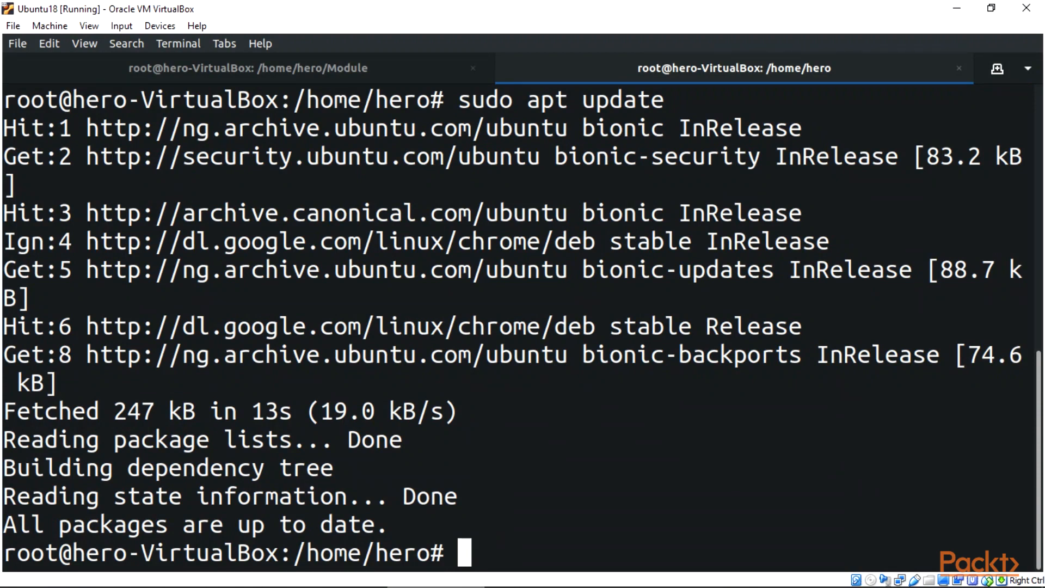
Search apt-cache for linux-headers-$(uname -r) and copy the found linux-headers-4.15.0-42-generic name
{"action": "type", "text": "apt-cache search linux-headers-$(uname -r"}
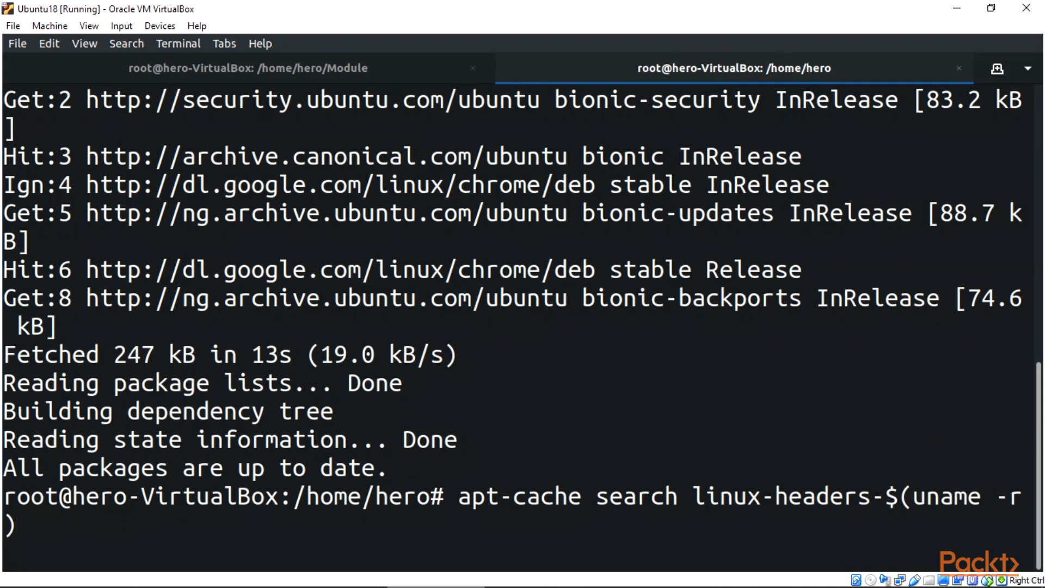
{"action": "key", "text": "Return"}
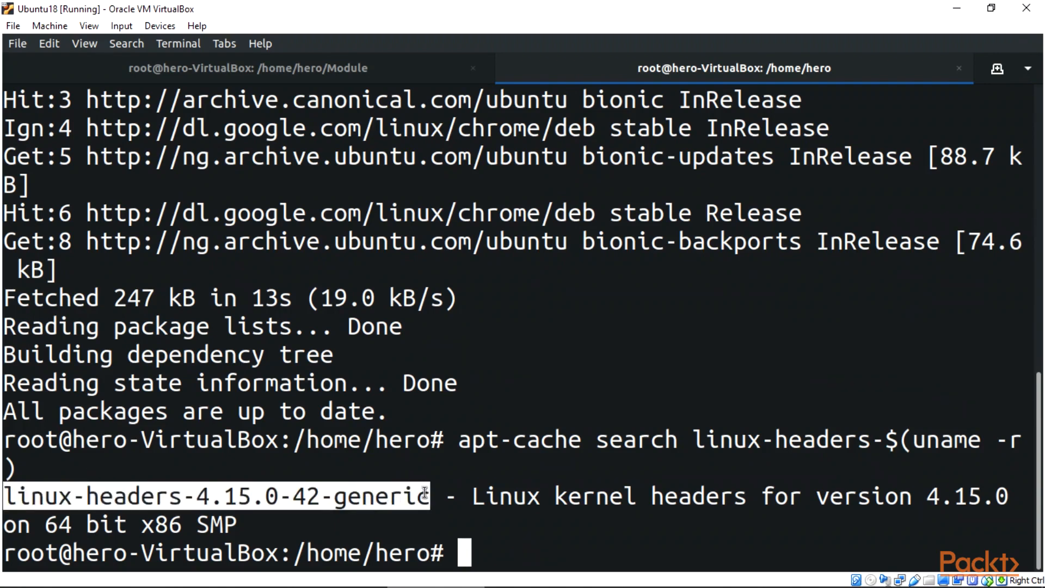
{"action": "right_click", "coordinate": [424, 493]}
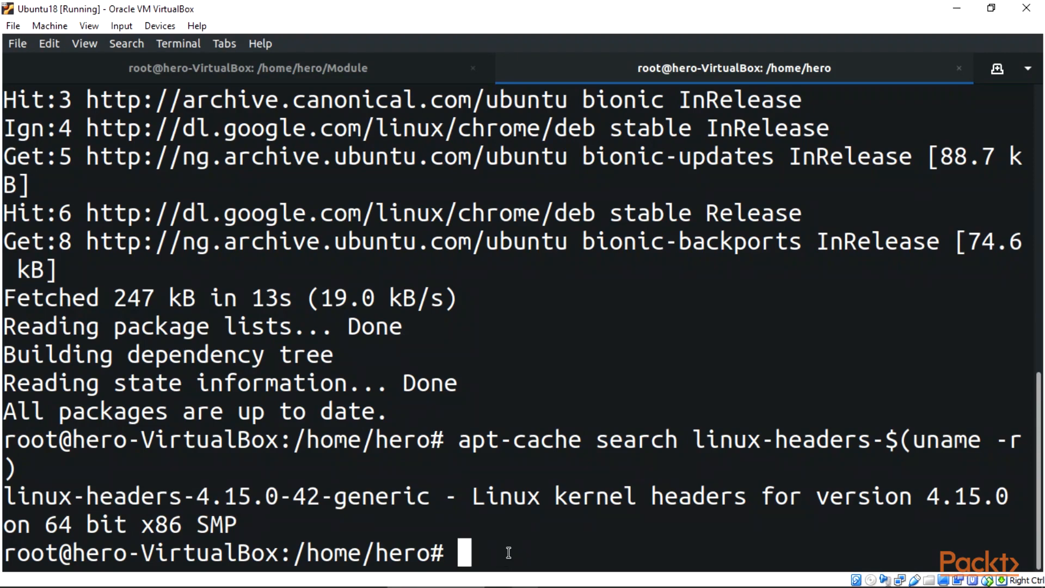
Install linux-headers-4.15.0-42-generic (already newest) and move to the root directory
{"action": "type", "text": "sudo apt"}
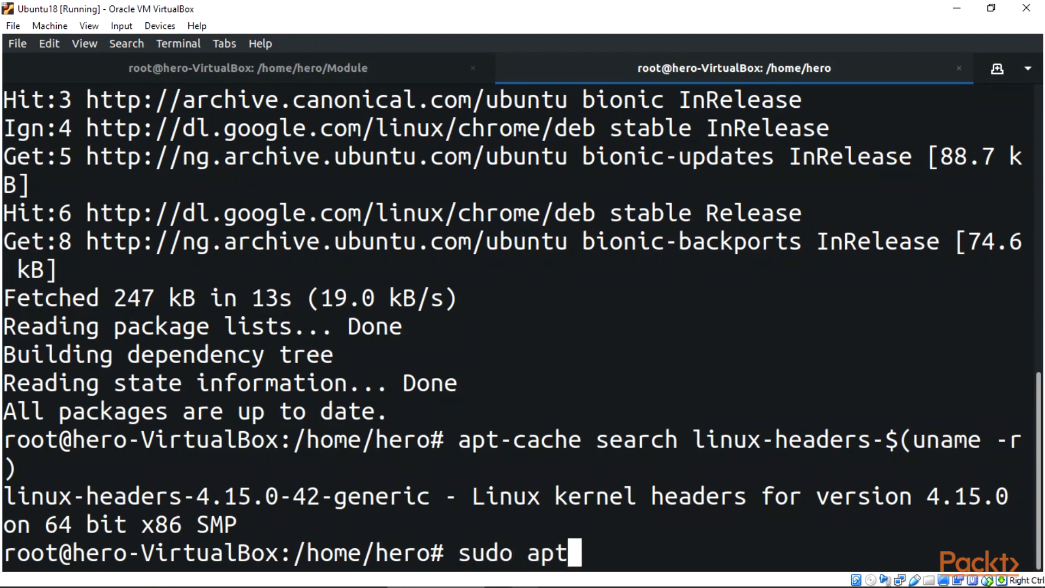
{"action": "type", "text": "-get install"}
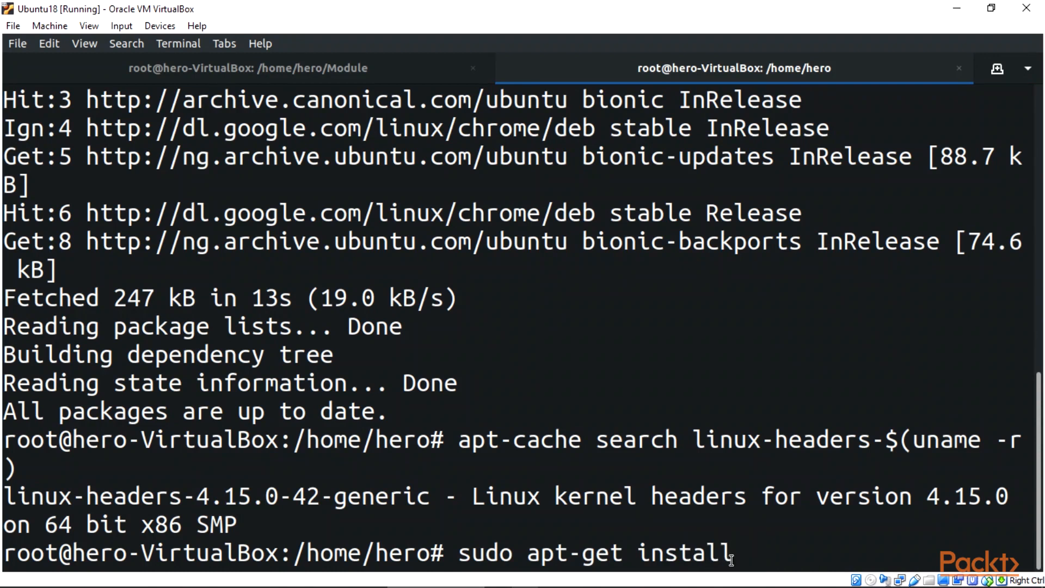
{"action": "type", "text": "linux-headers-4.15.0-42-generic"}
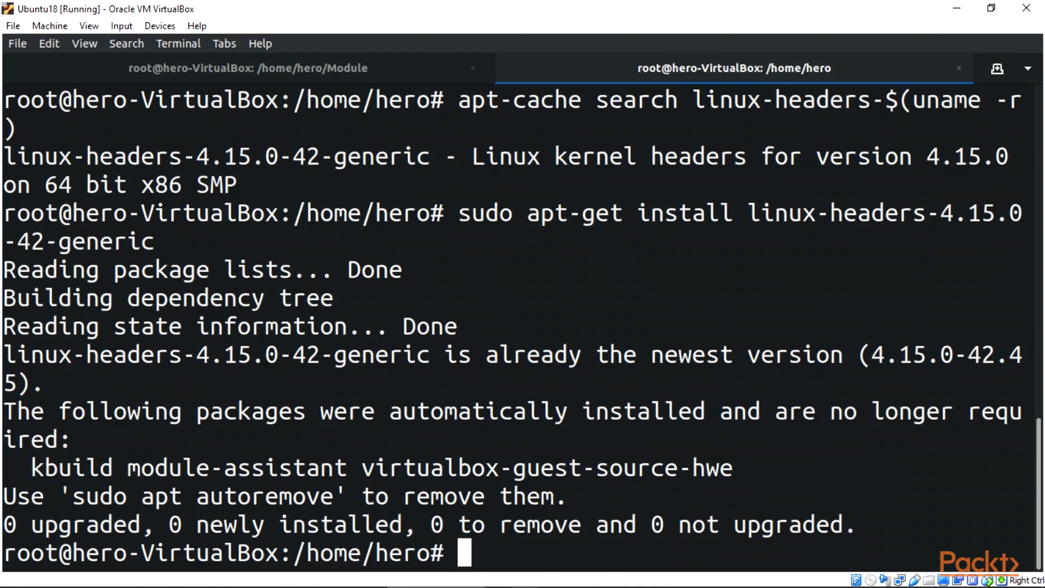
{"action": "type", "text": "cd //"}
{"action": "type", "text": "ls"}
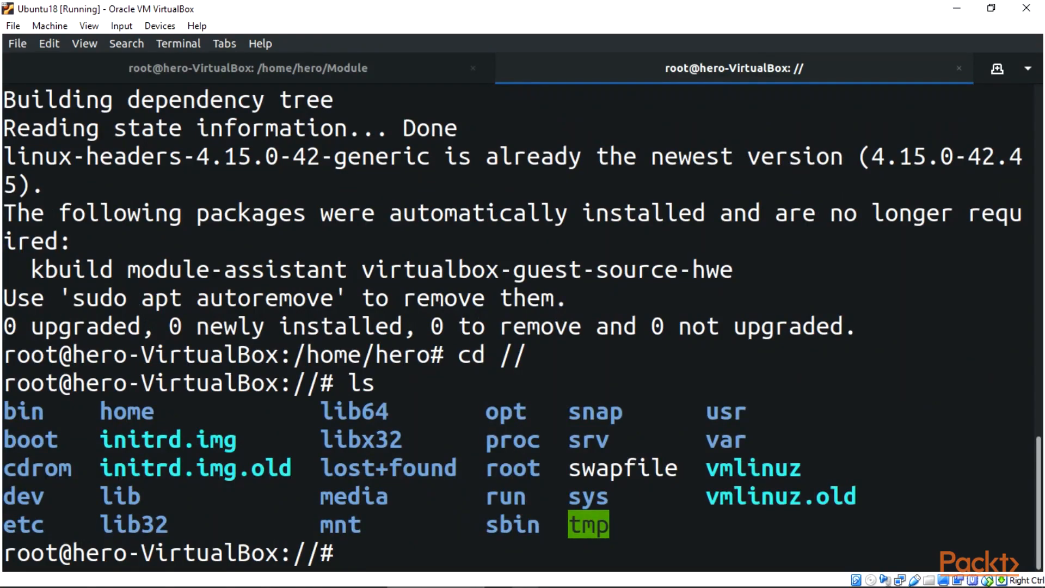
List /usr/src, highlight linux-headers-4.15.0-42-generic, and start a uname -r kernel check
{"action": "type", "text": "cd usr/"}
{"action": "type", "text": "ls"}
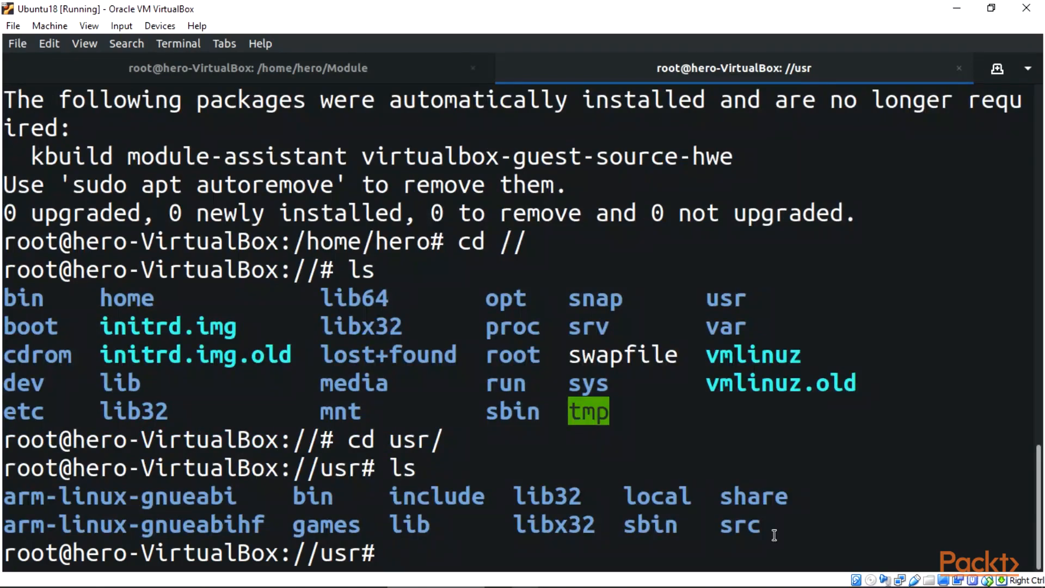
{"action": "type", "text": "cd src"}
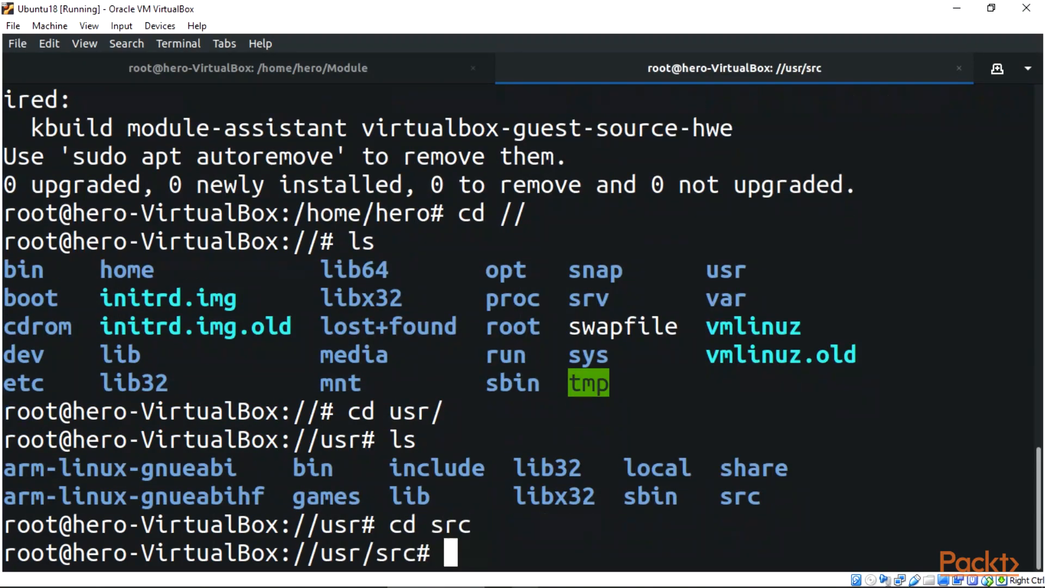
{"action": "type", "text": "ls"}
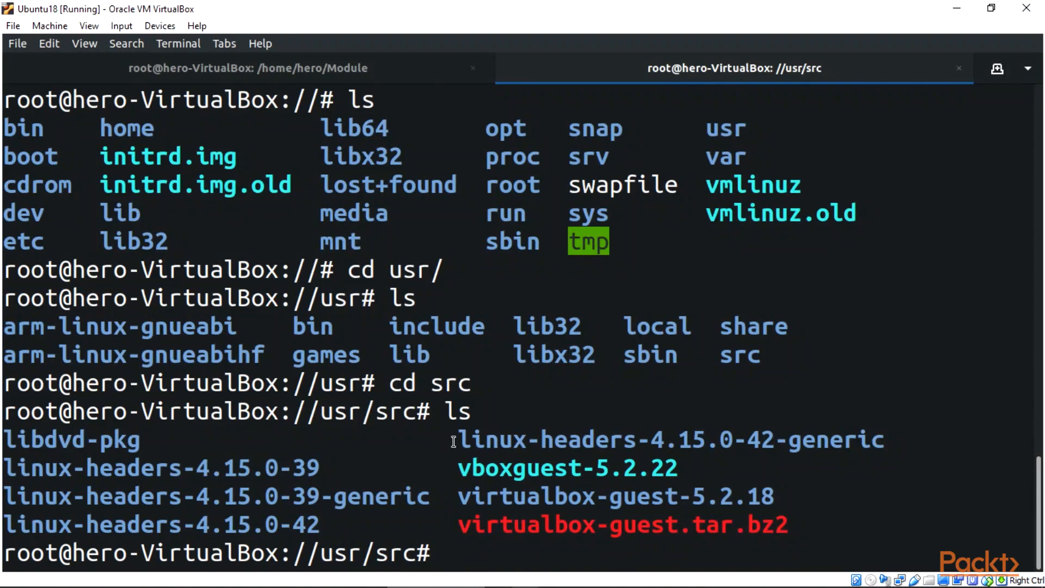
{"action": "double_click", "coordinate": [669, 438]}
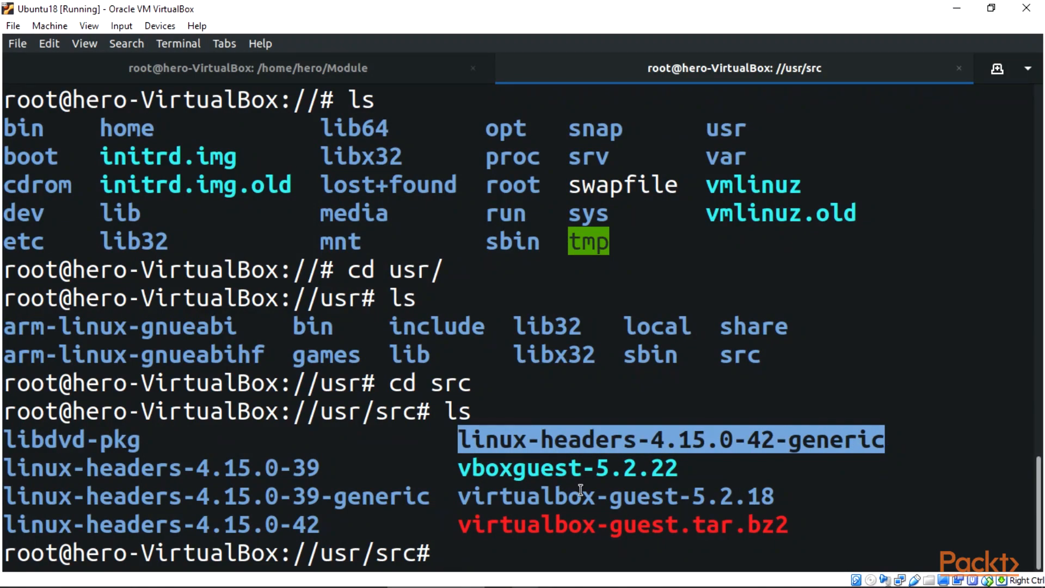
{"action": "type", "text": "uname -r"}
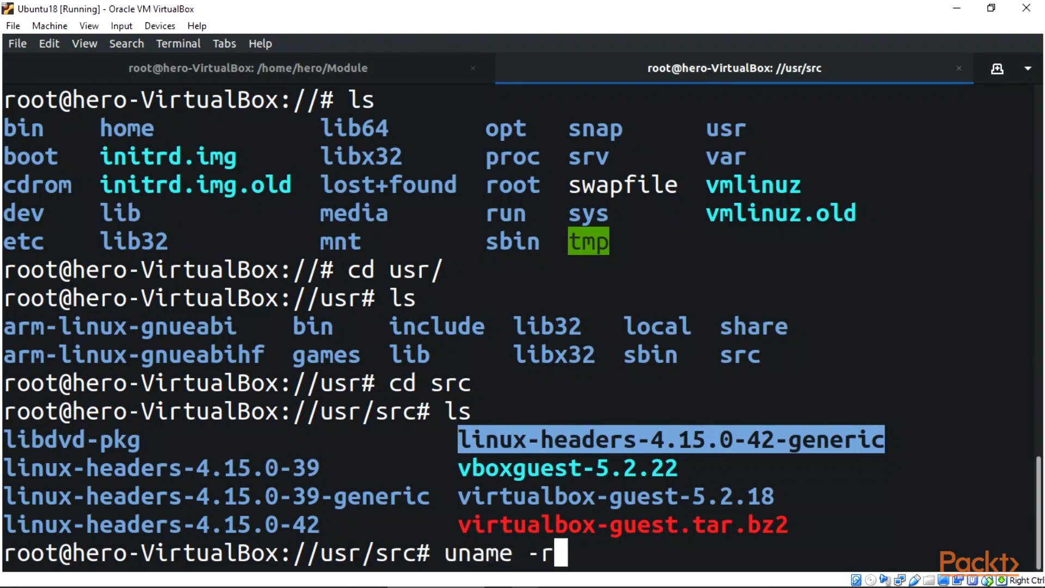